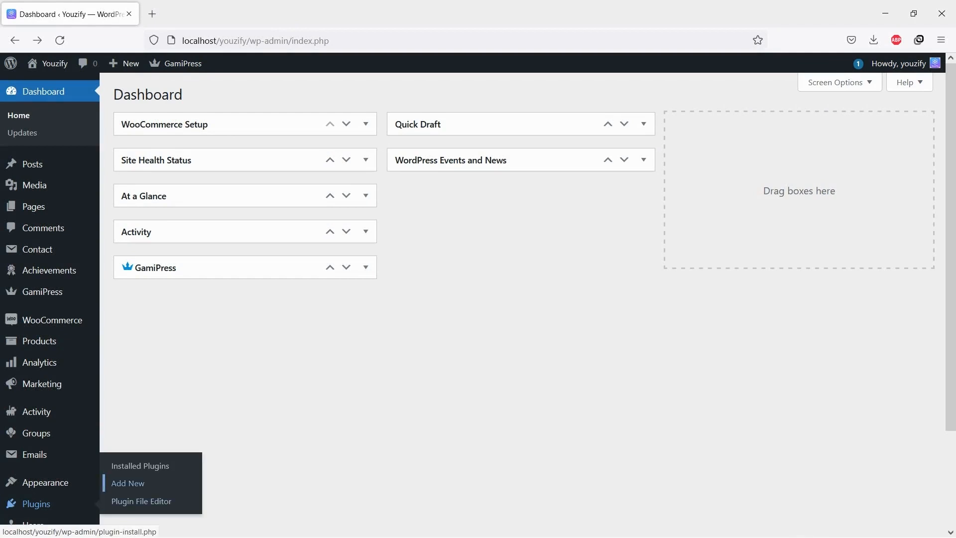
Search the Add Plugins page for 'buddypres'.
click(127, 483)
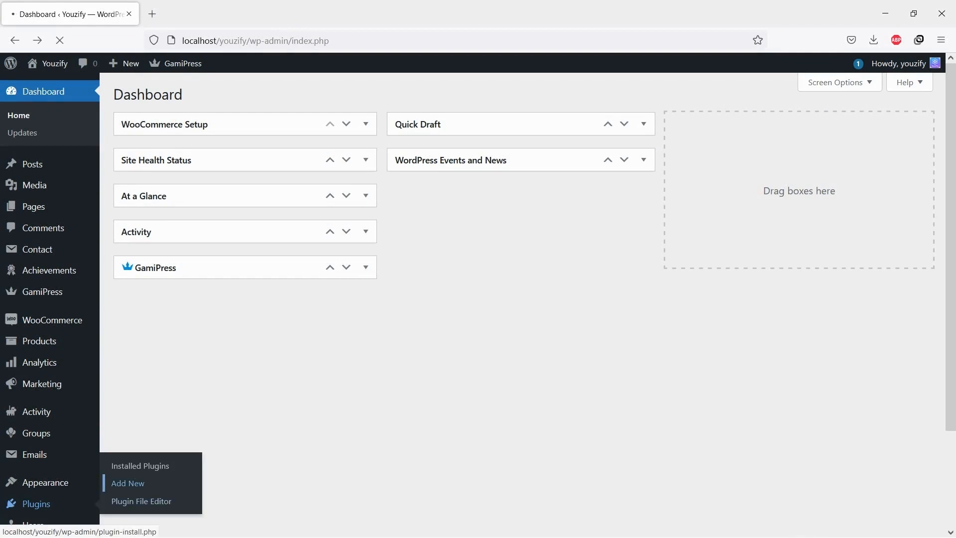
click(127, 483)
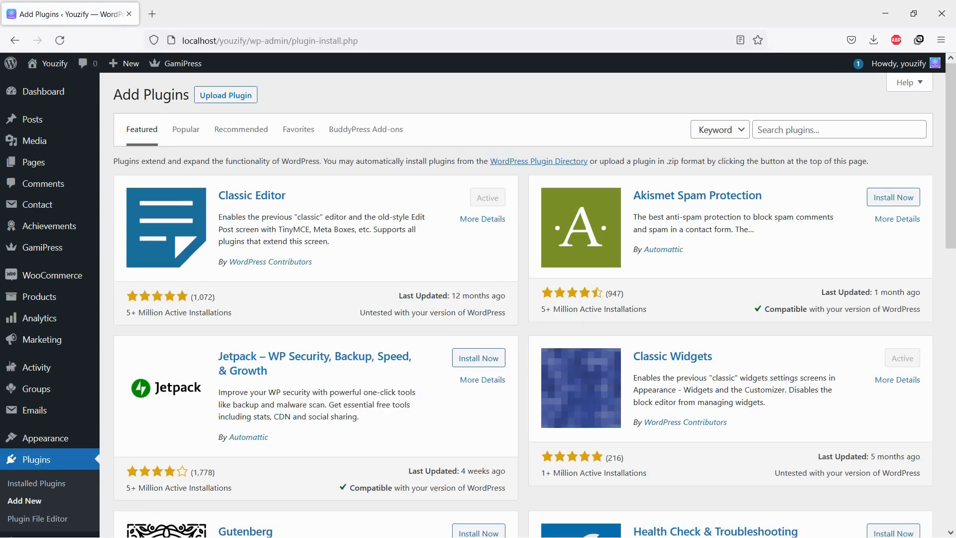
text(buddypres)
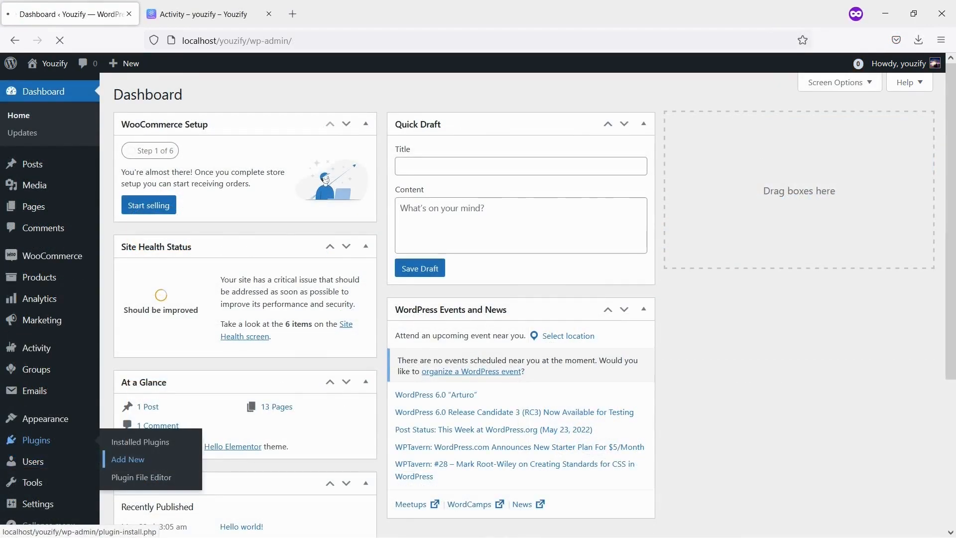
Search the Add Plugins page again for 'youzify'.
click(128, 459)
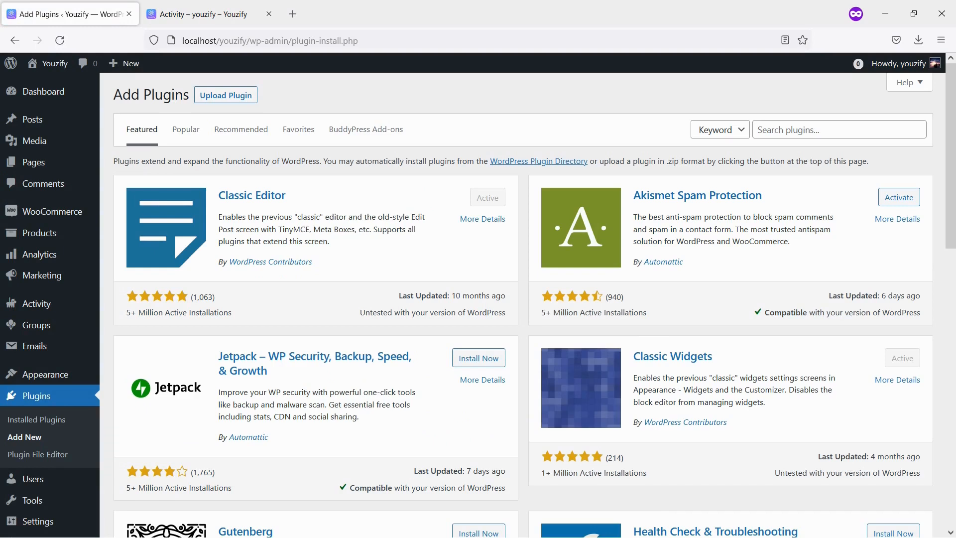
text(youzify)
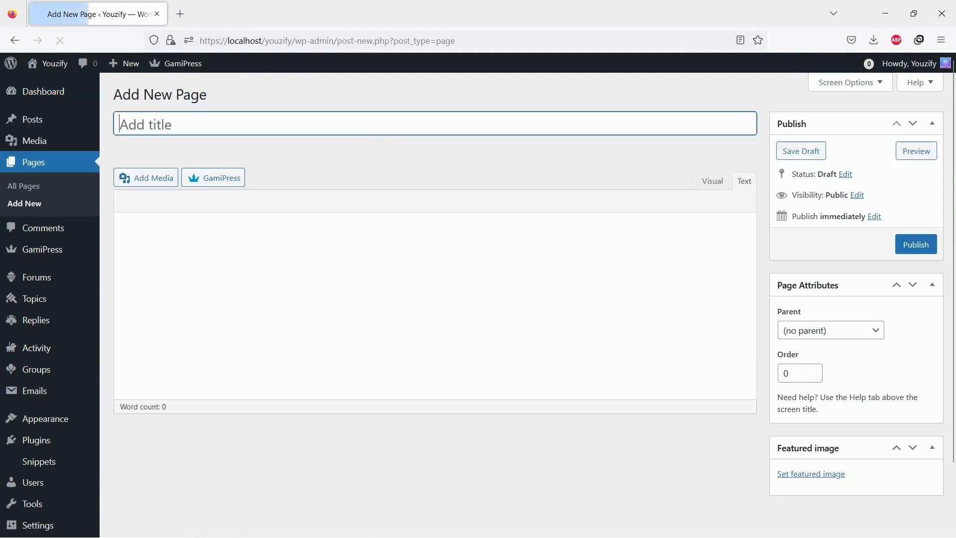
Title the new page 'Login Shortcode' and add the [youzify_login] shortcode as its content.
text(Login)
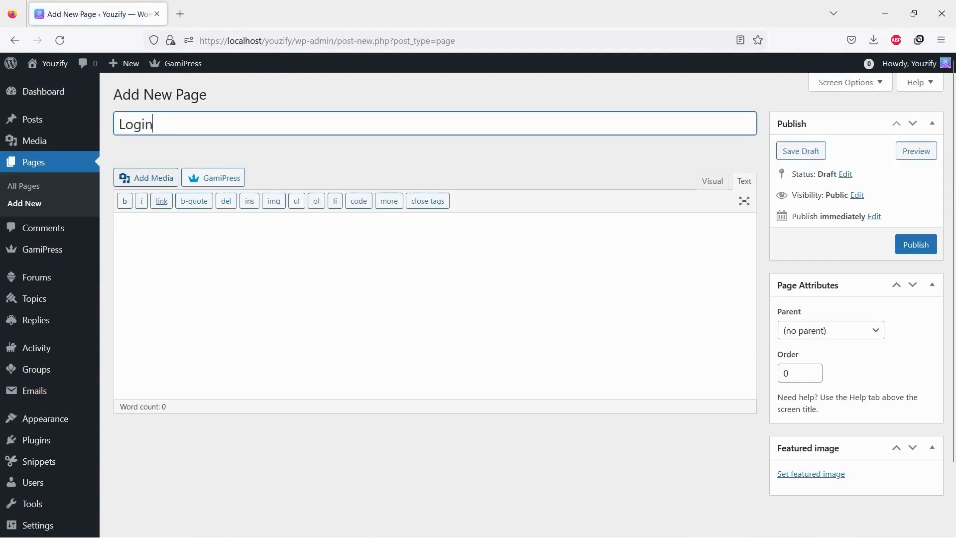
text(Shortcode)
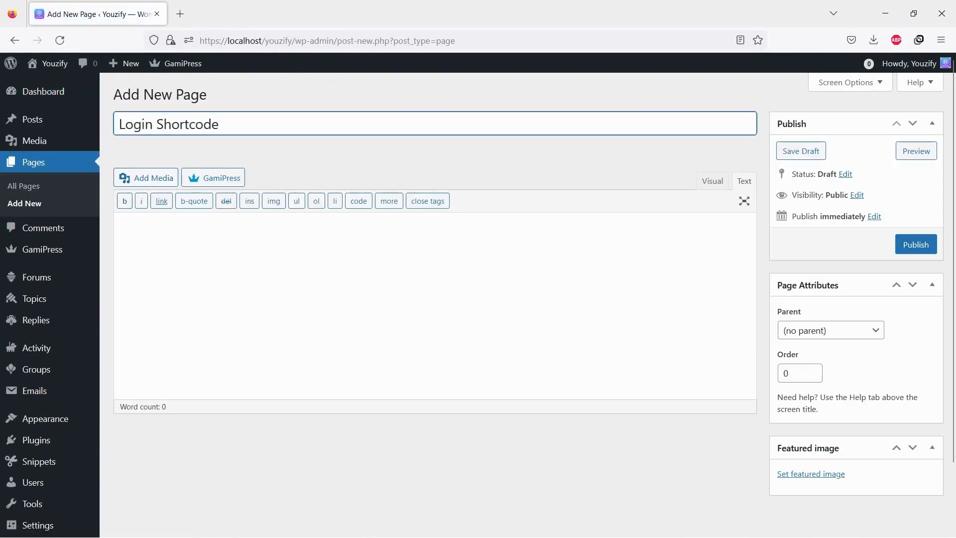
text([youzify_login])
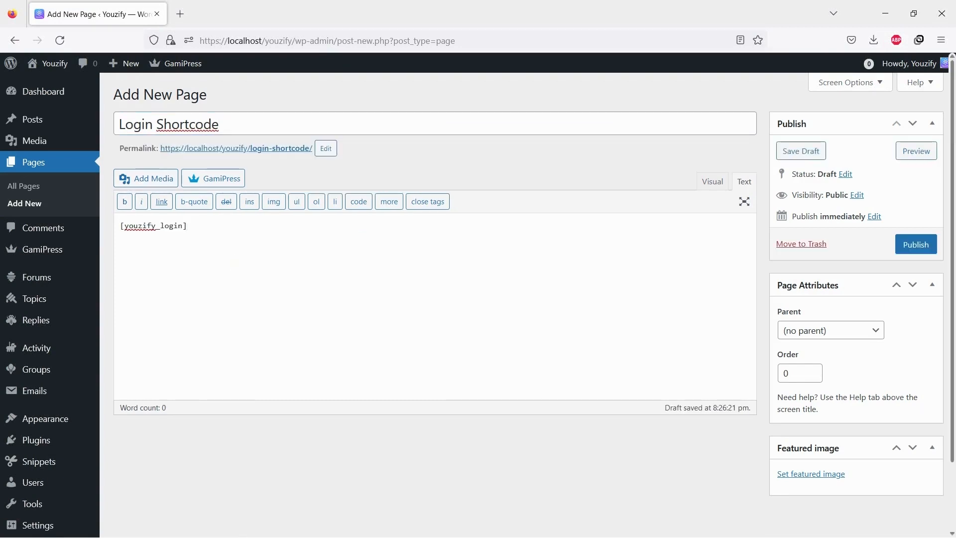
Publish the page and view its live login form with Log In and Create New Account buttons.
click(914, 244)
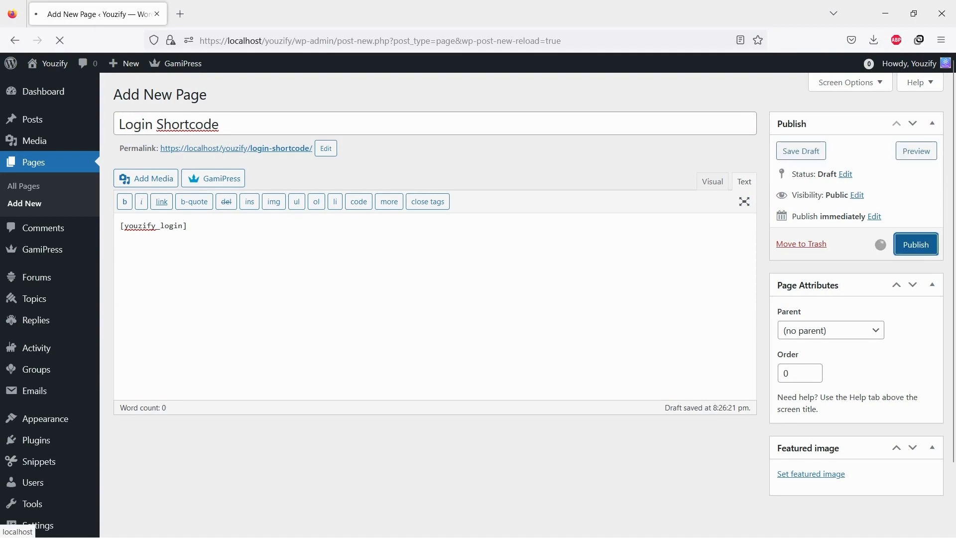
click(916, 244)
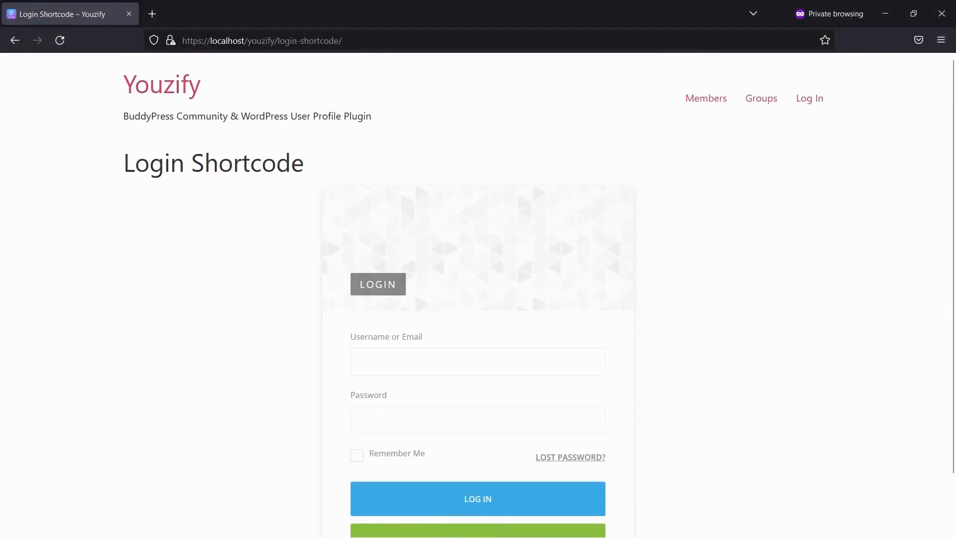
scroll(down, 3)
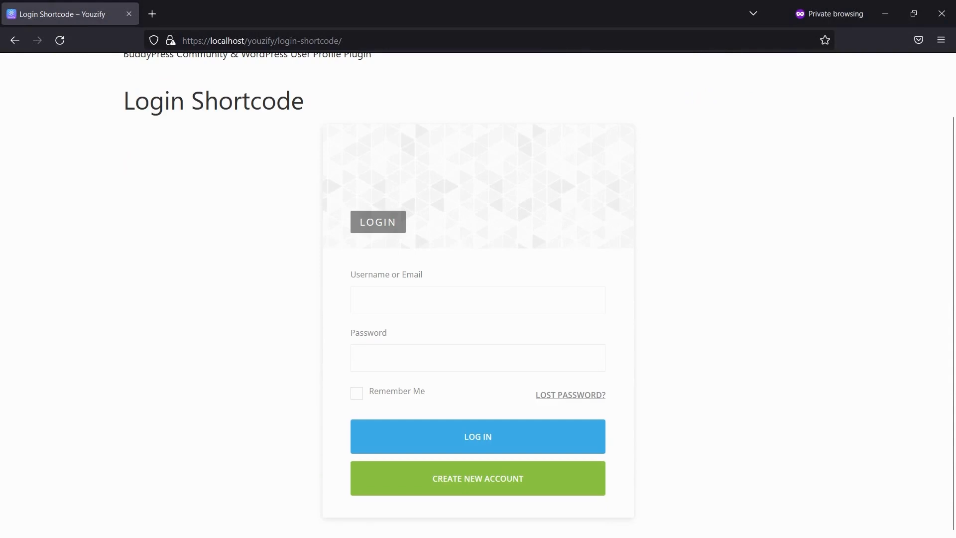